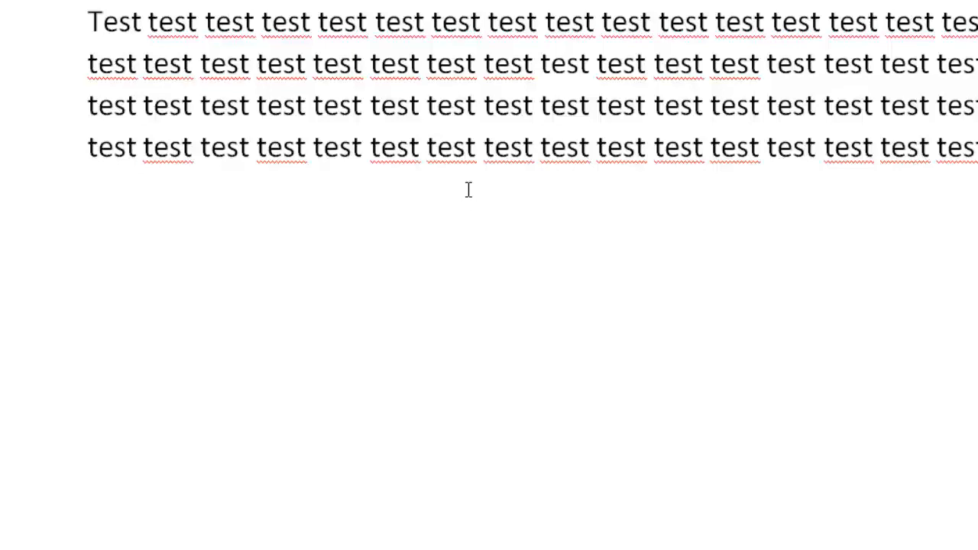
# - Insert <br> tags at the break points in the Word test text and copy it all
pyautogui.press('ctrl+v')
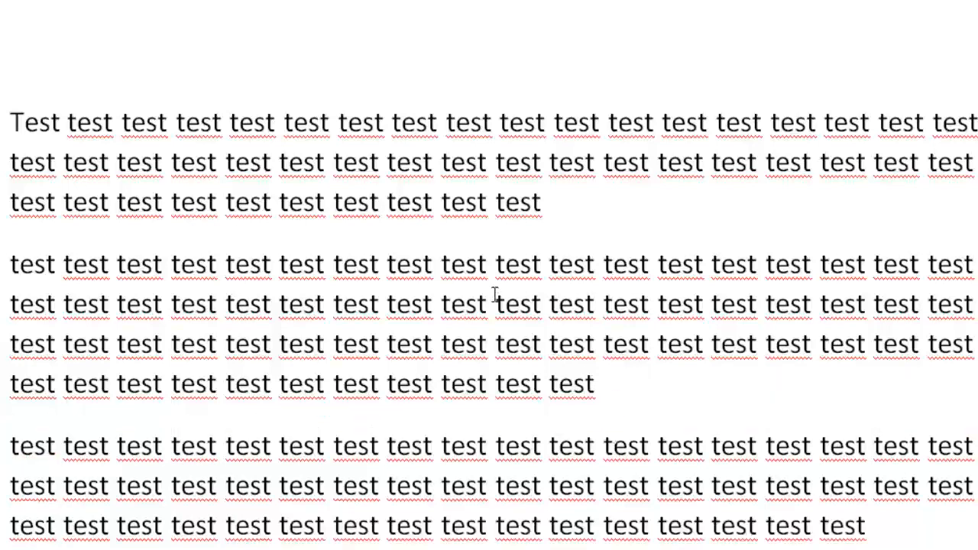
pyautogui.click(550, 203)
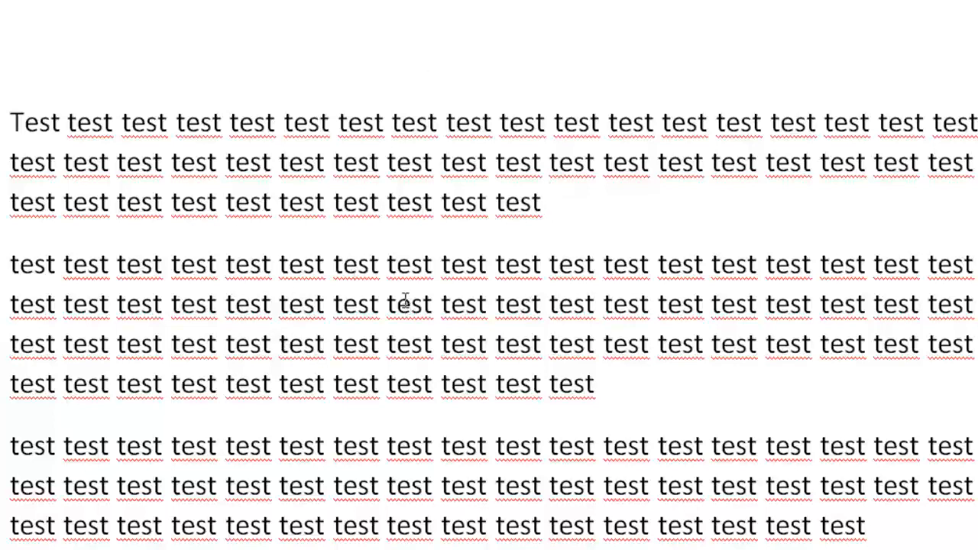
pyautogui.moveTo(334, 323)
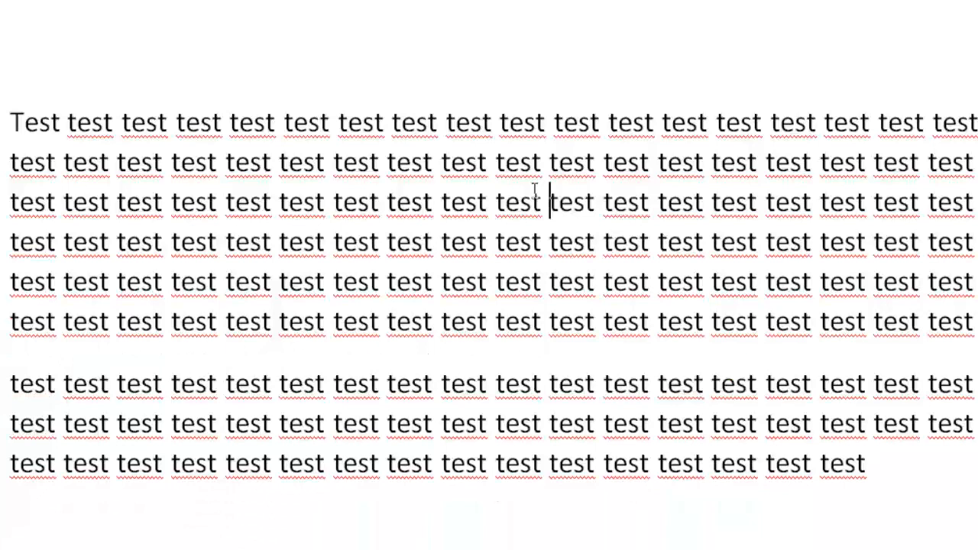
pyautogui.write('<br>')
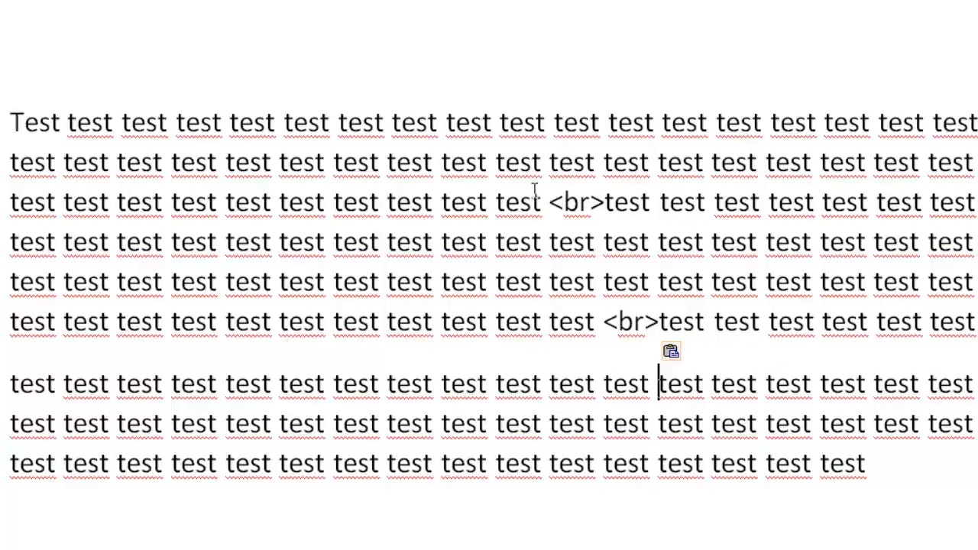
pyautogui.click(442, 384)
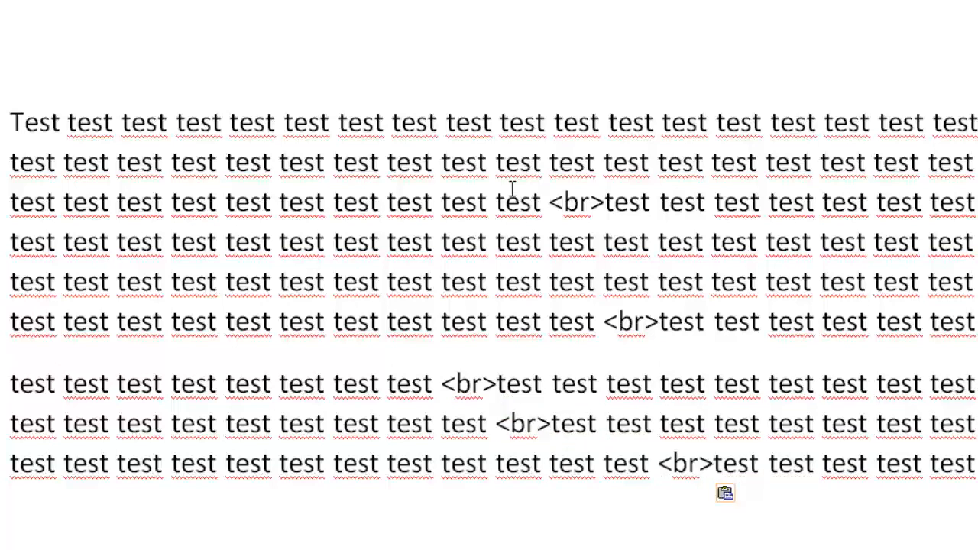
pyautogui.press('ctrl+a')
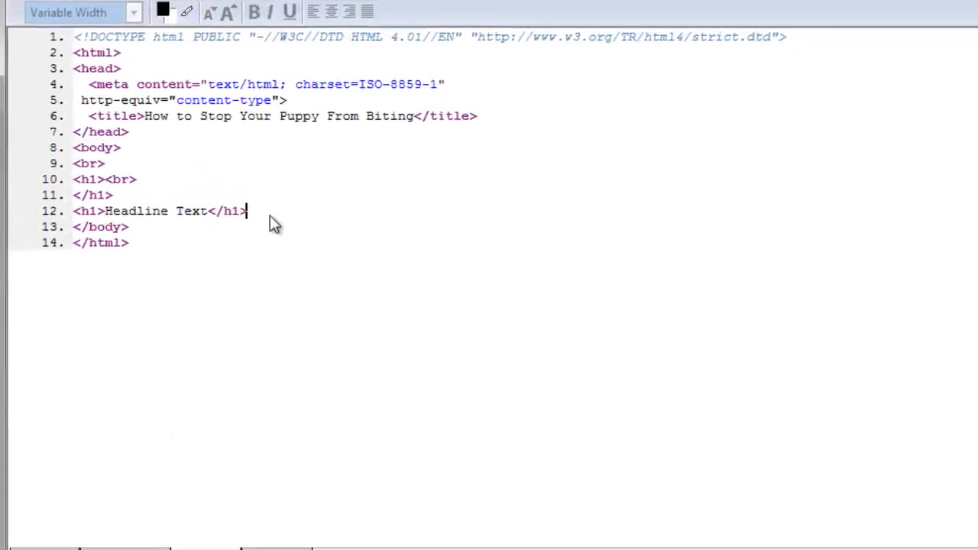
# - View the pasted test text in Normal view, then switch to the HTML source
pyautogui.click(56, 533)
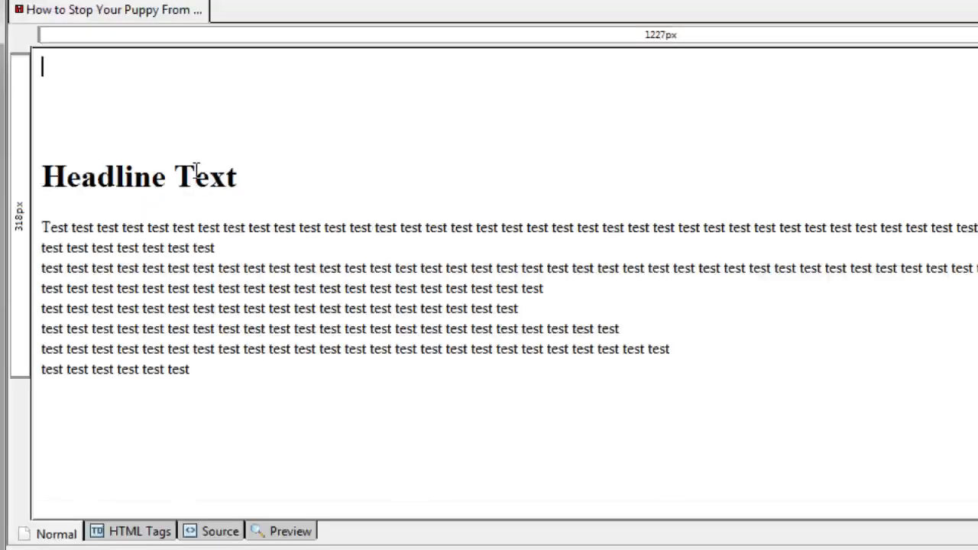
pyautogui.moveTo(262, 247)
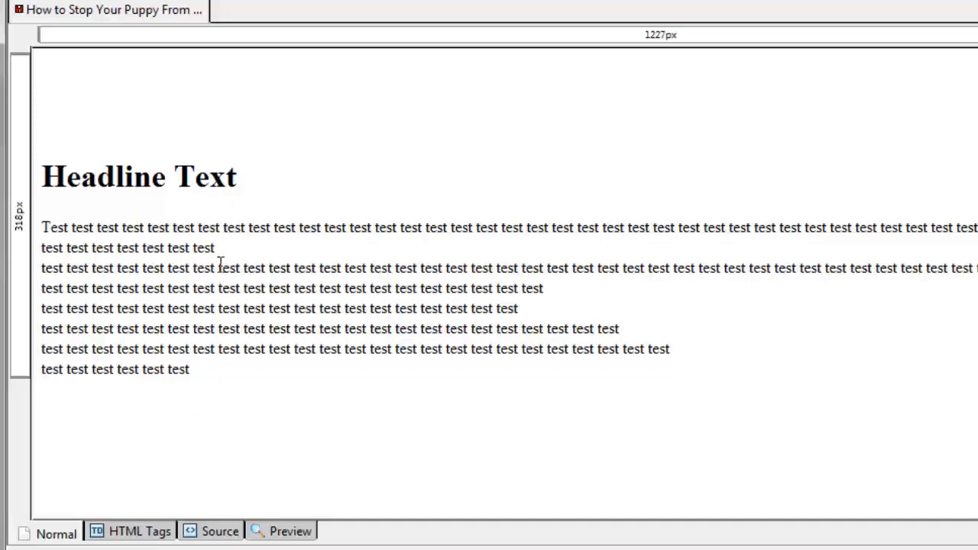
pyautogui.moveTo(57, 268)
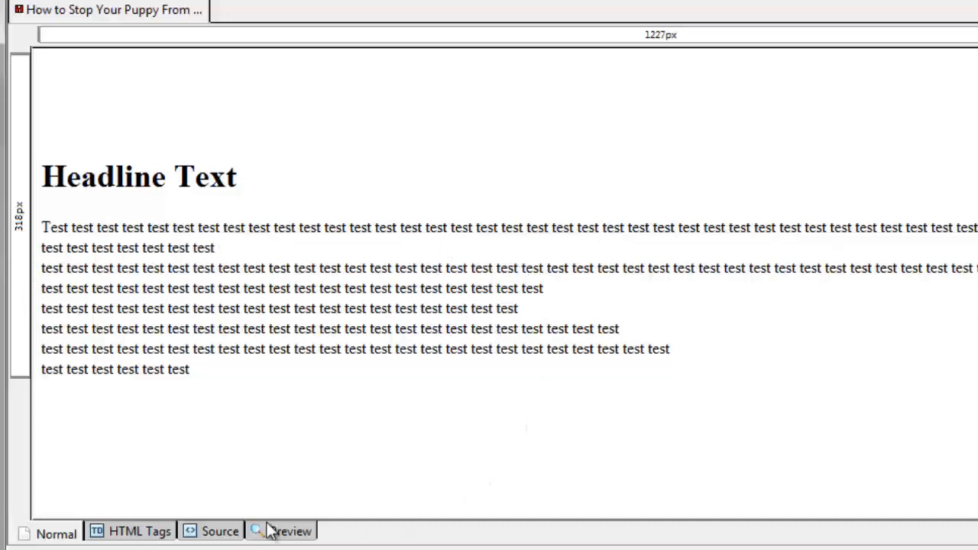
pyautogui.click(219, 531)
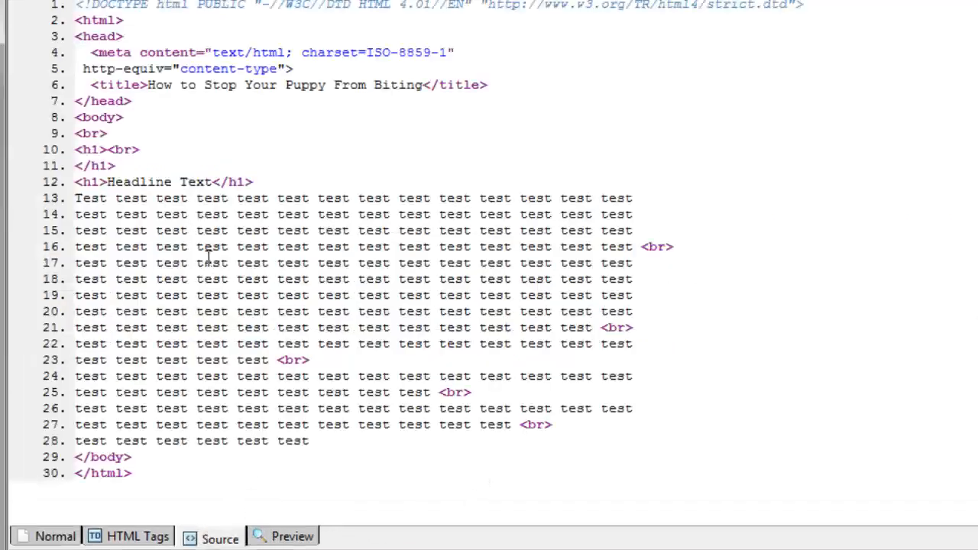
# - Add extra <br> blank lines between paragraphs and begin inserting an image below the text
pyautogui.doubleClick(656, 246)
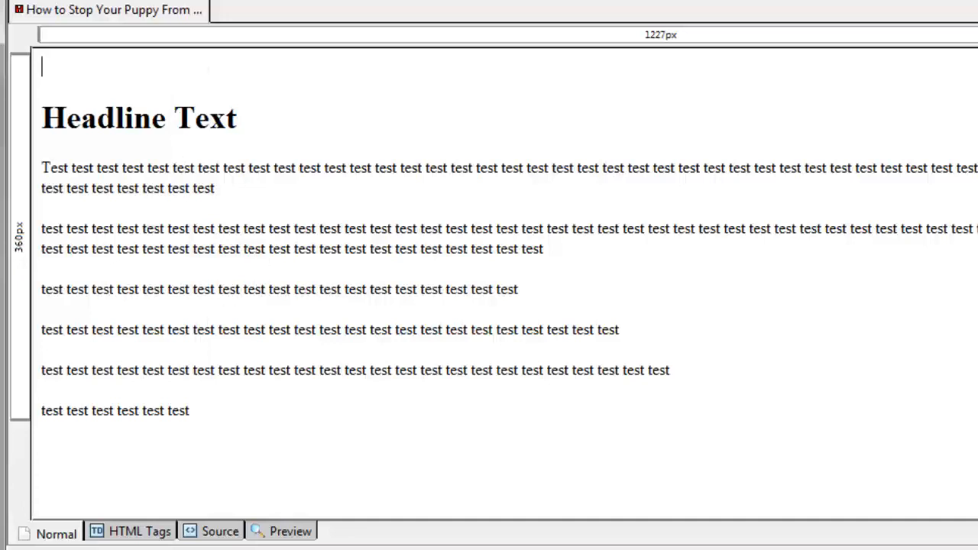
pyautogui.moveTo(279, 133)
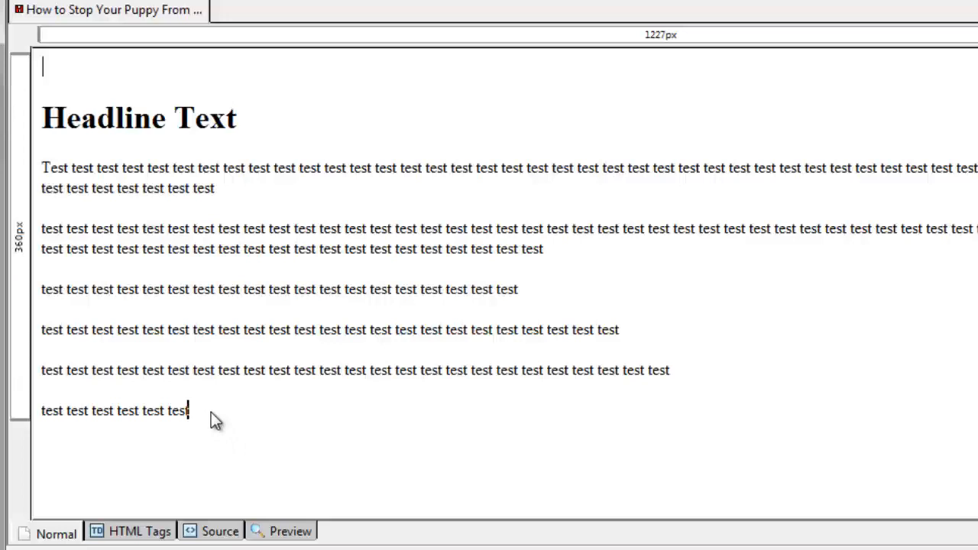
pyautogui.moveTo(210, 420)
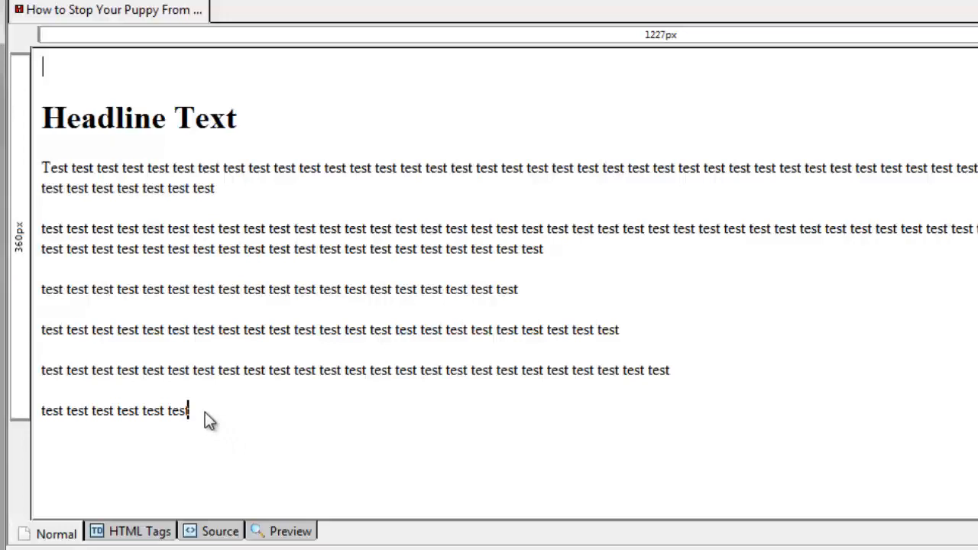
pyautogui.press('BackSpace')
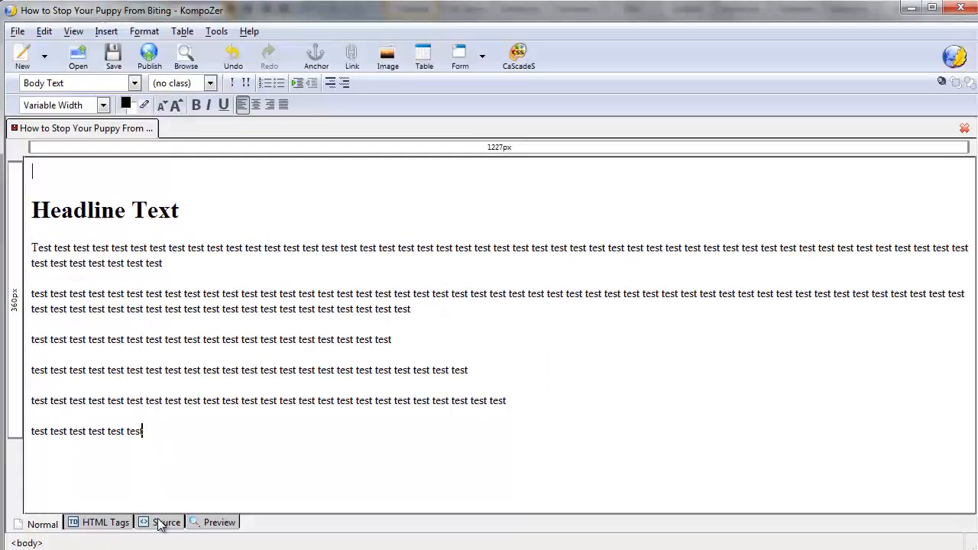
pyautogui.click(166, 521)
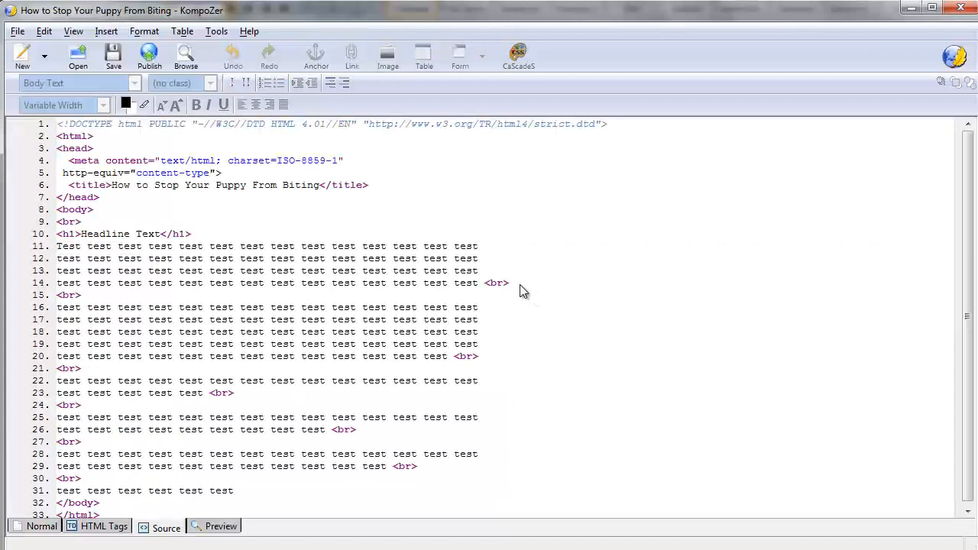
pyautogui.doubleClick(496, 282)
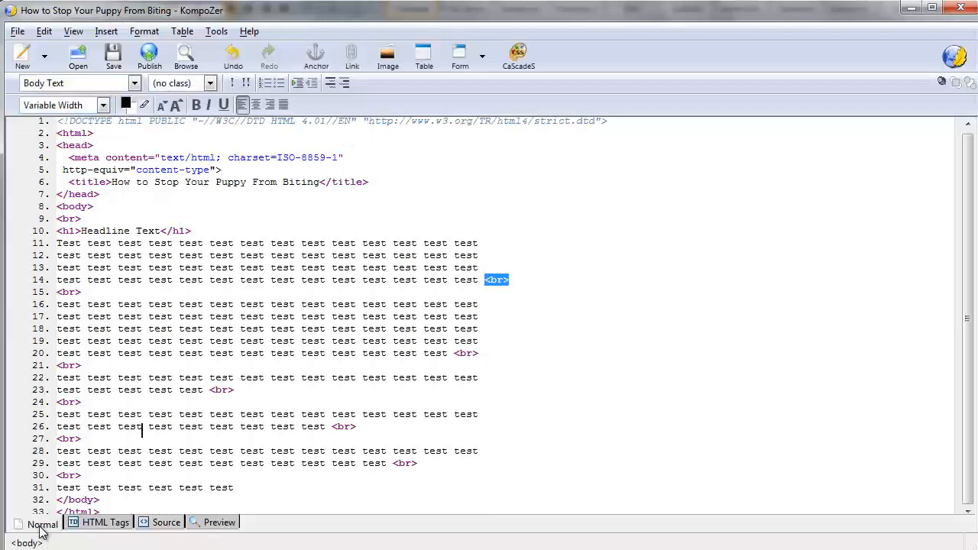
pyautogui.click(42, 525)
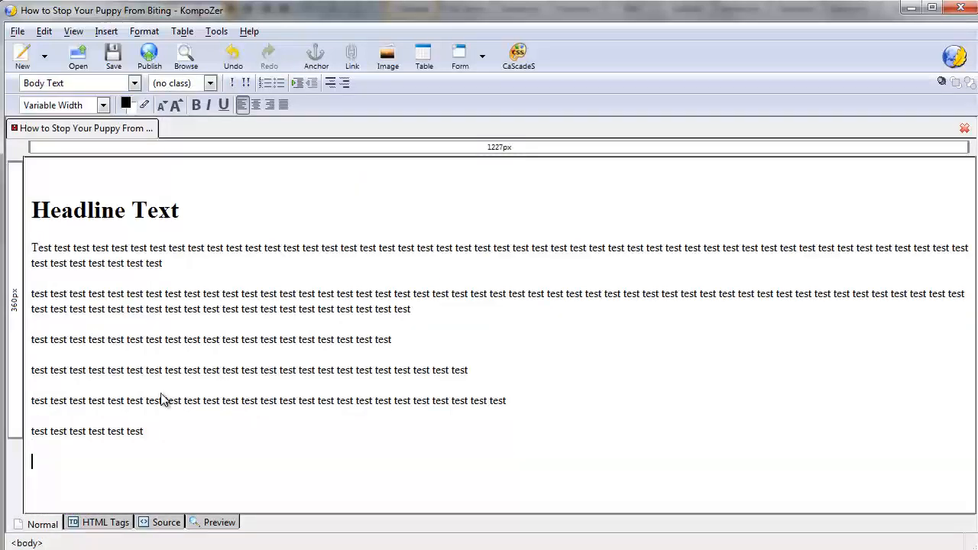
pyautogui.click(387, 53)
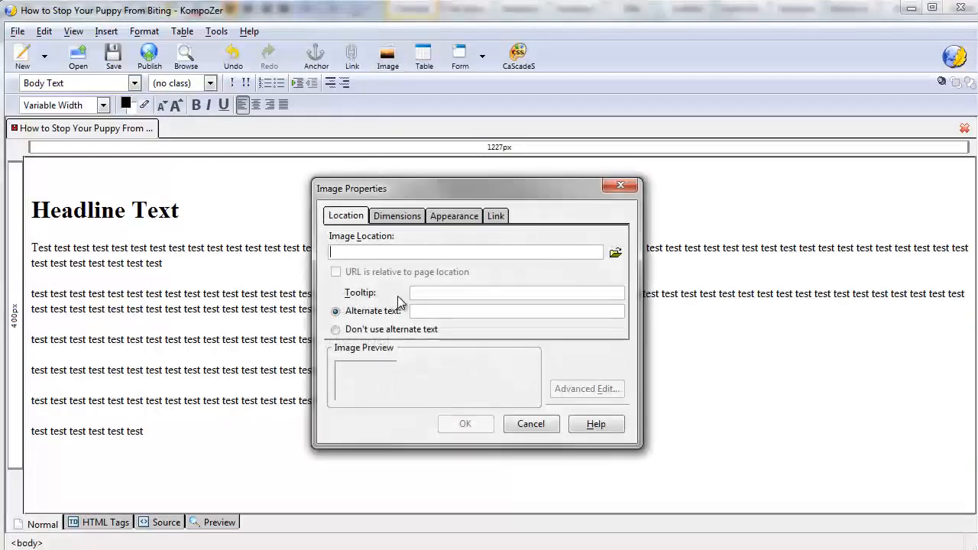
# - Insert bigstock-Outsourcing-77100116 without alternate text and select the placed image
pyautogui.click(335, 329)
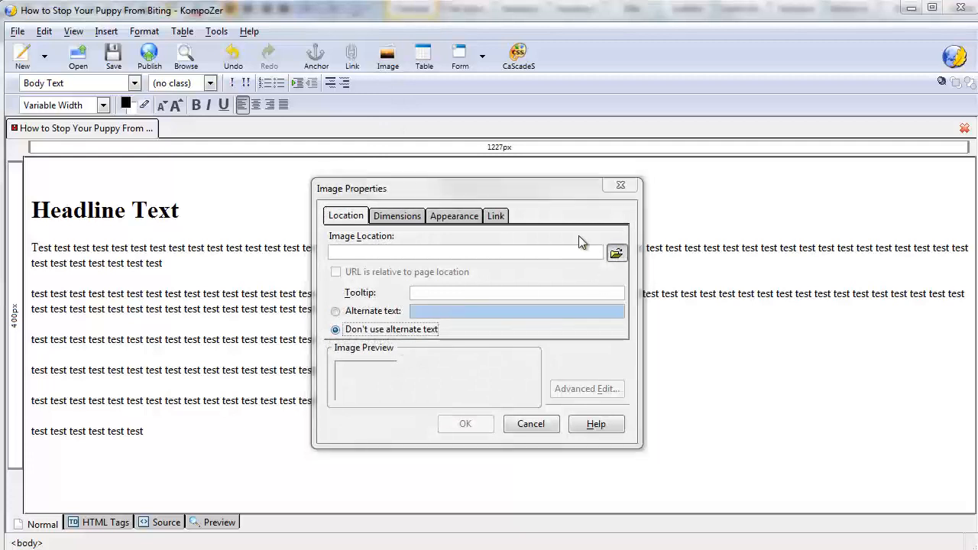
pyautogui.click(617, 253)
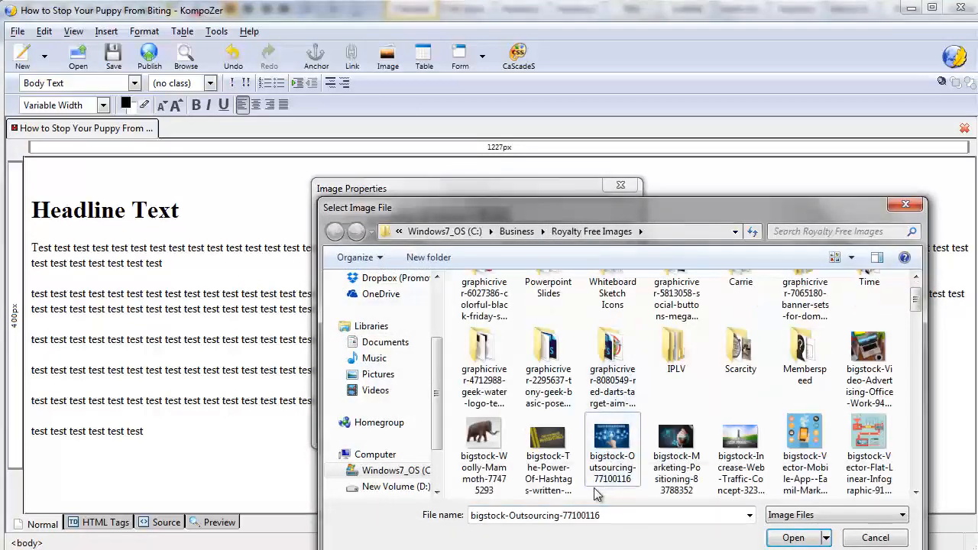
pyautogui.click(793, 537)
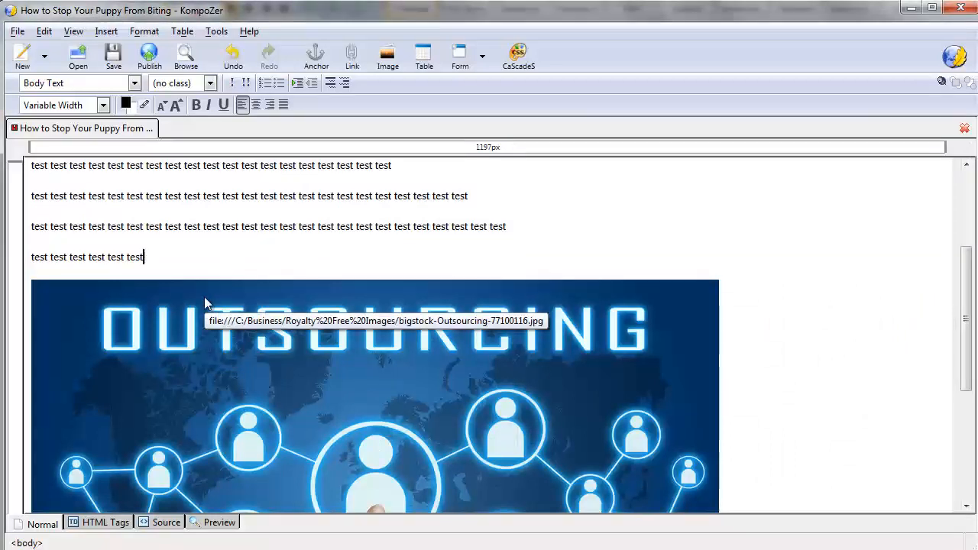
pyautogui.scroll(-3)
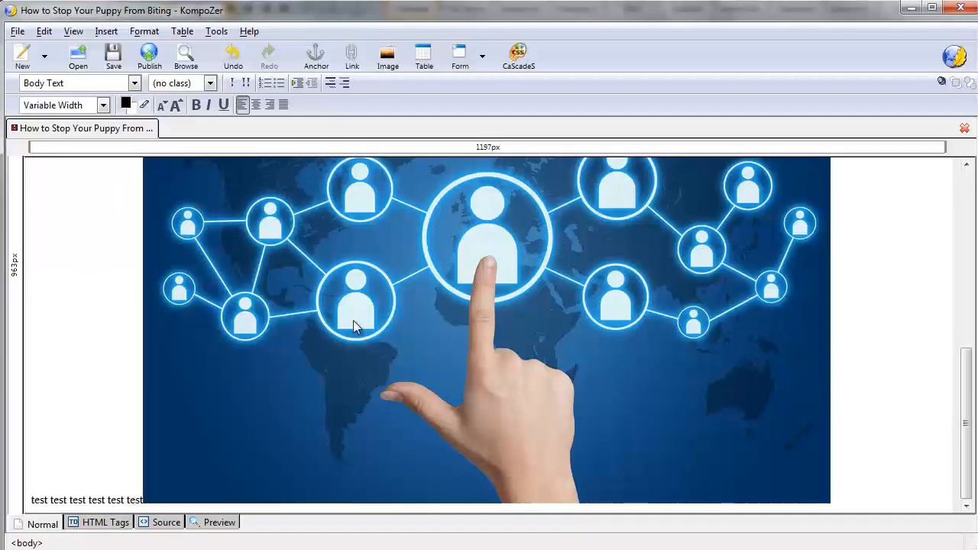
pyautogui.click(354, 327)
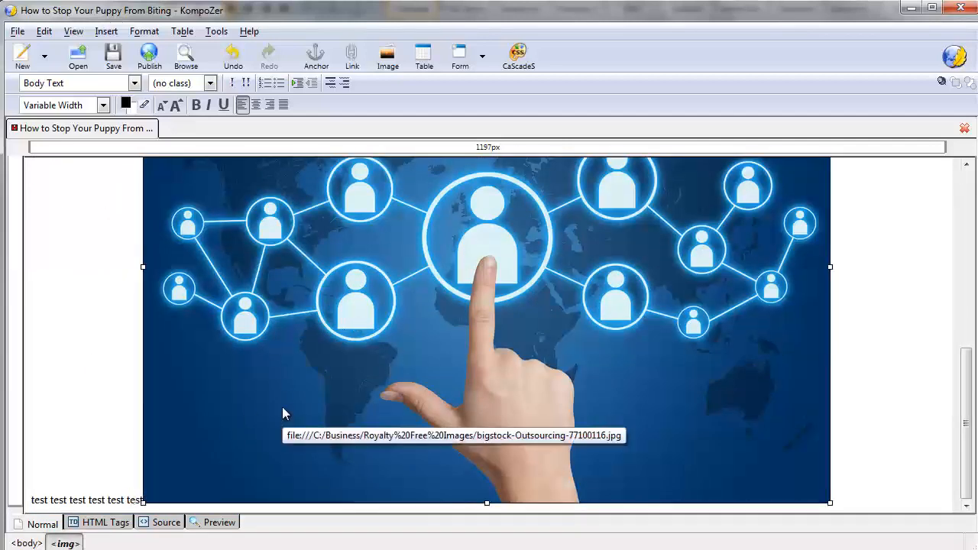
pyautogui.moveTo(252, 344)
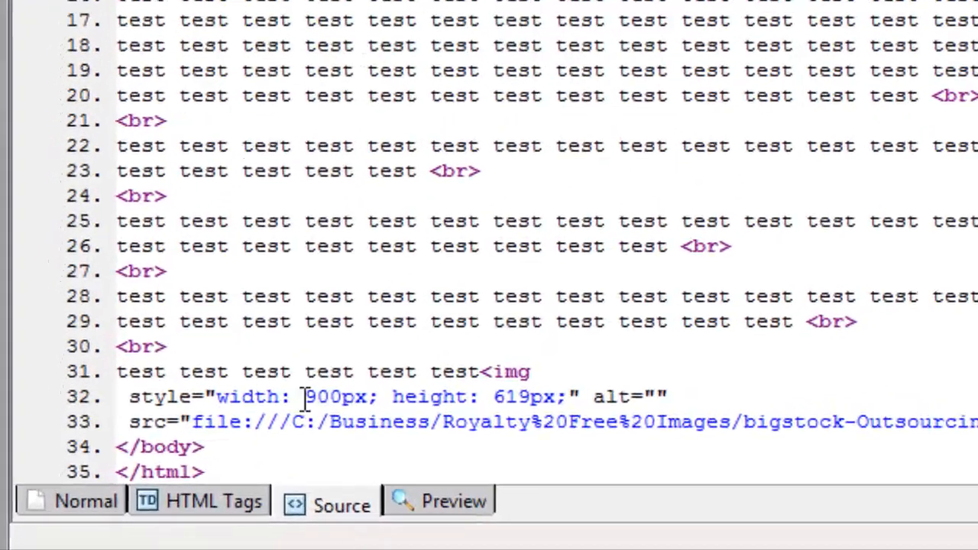
# - Place three <br> tags before the <img tag in source and return to Normal view
pyautogui.moveTo(522, 372); pyautogui.dragTo(533, 397)
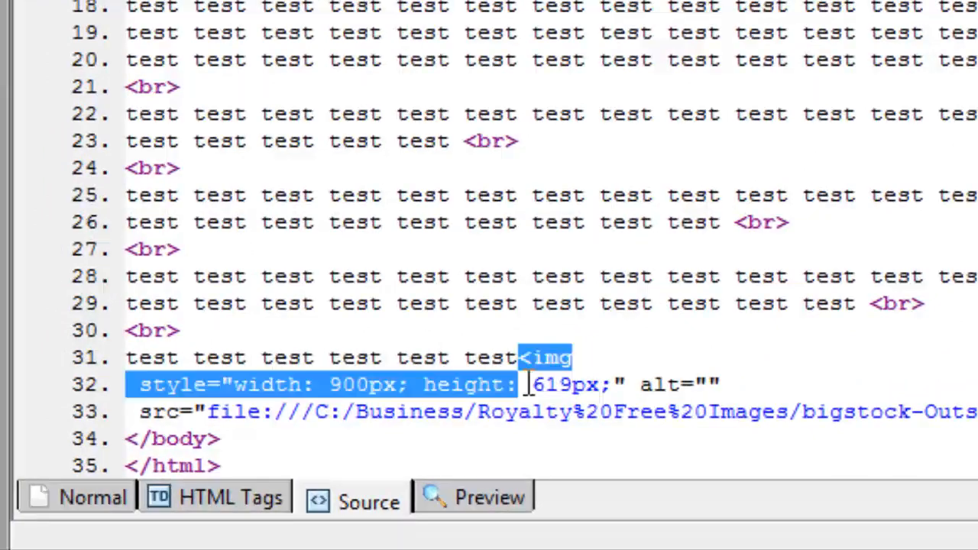
pyautogui.click(531, 358)
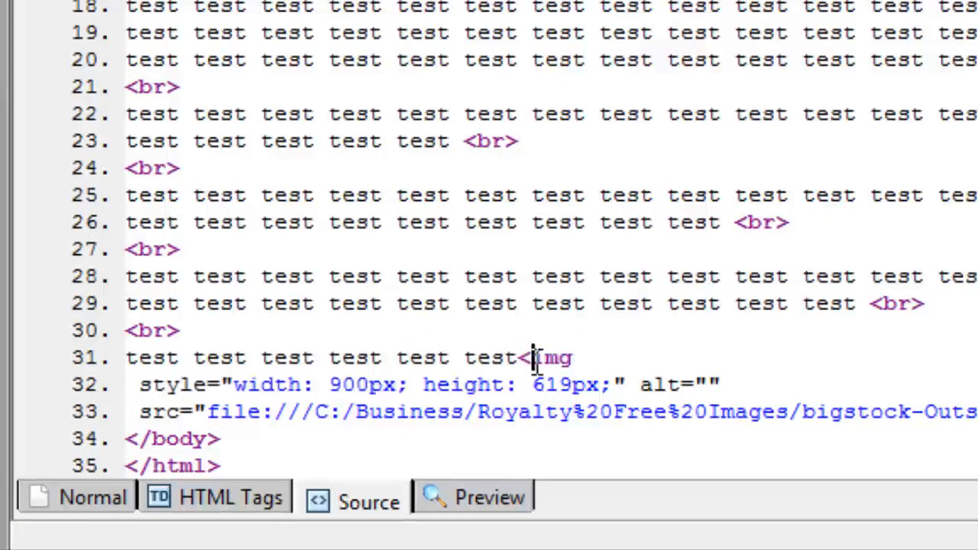
pyautogui.moveTo(523, 357); pyautogui.dragTo(534, 412)
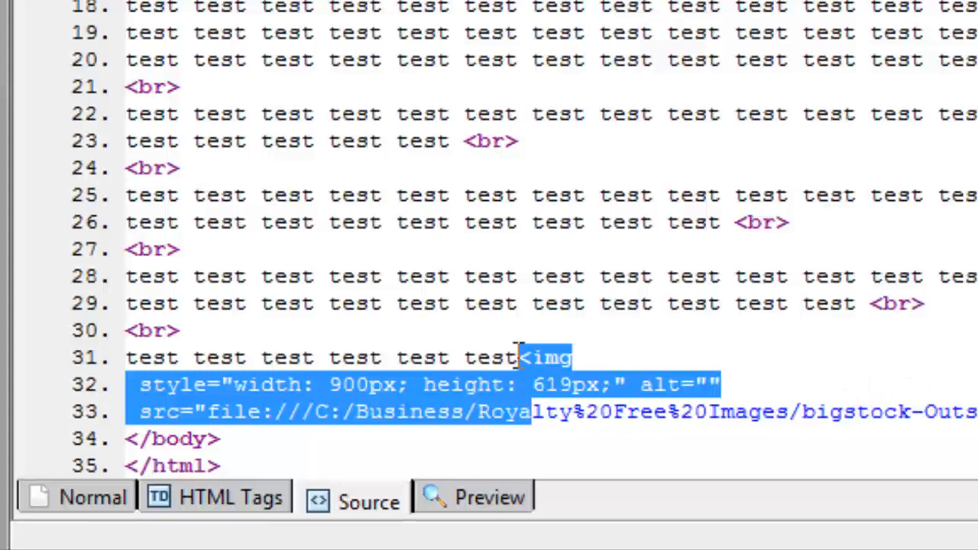
pyautogui.click(534, 358)
pyautogui.write('br><br><br><')
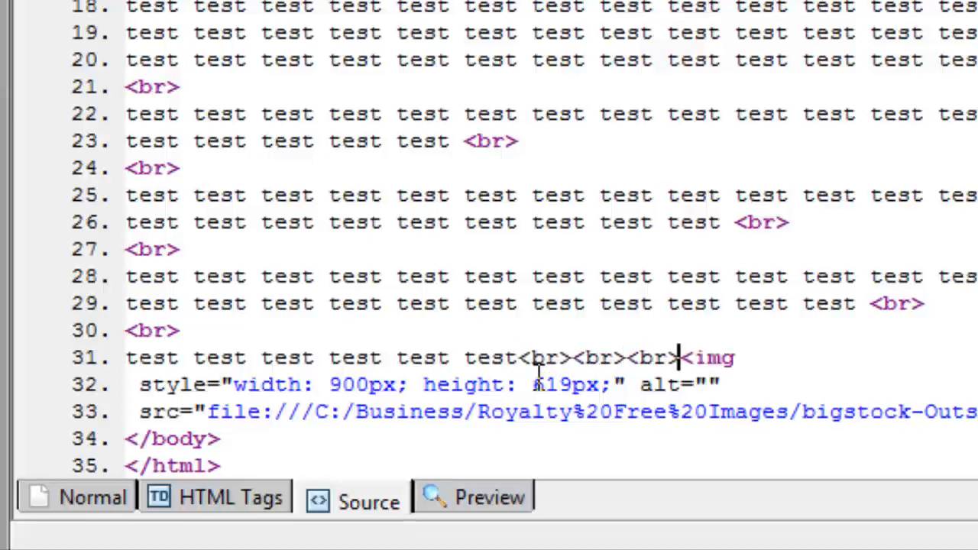
pyautogui.click(92, 497)
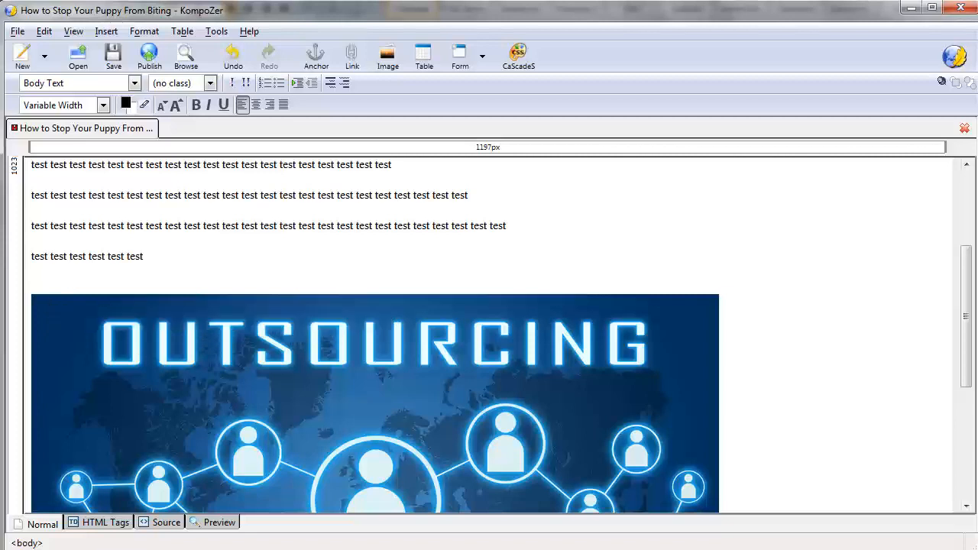
pyautogui.moveTo(767, 386)
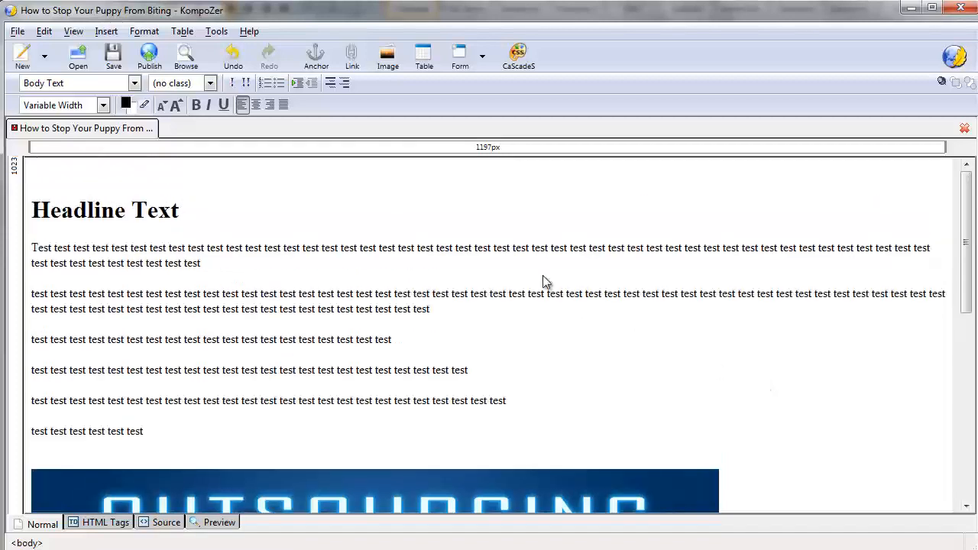
pyautogui.moveTo(403, 266)
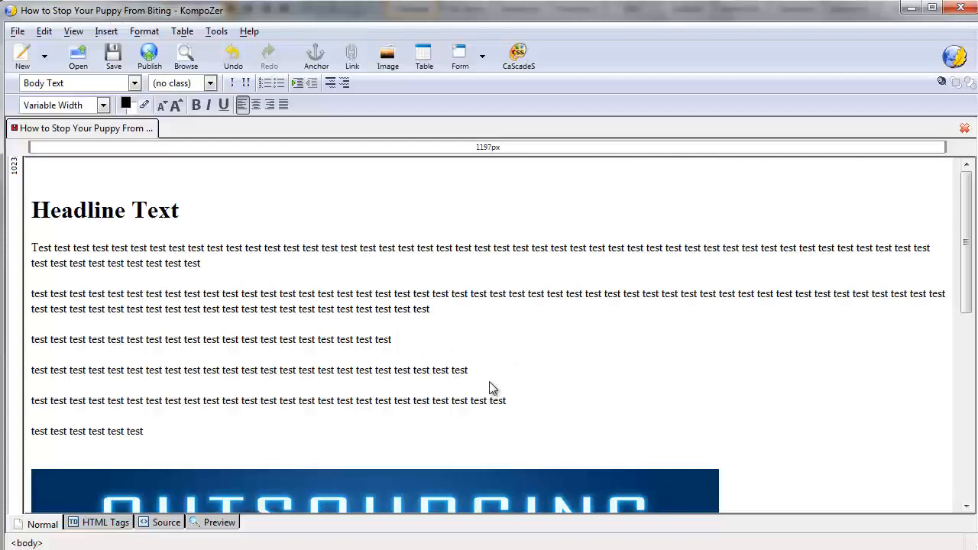
pyautogui.moveTo(531, 398)
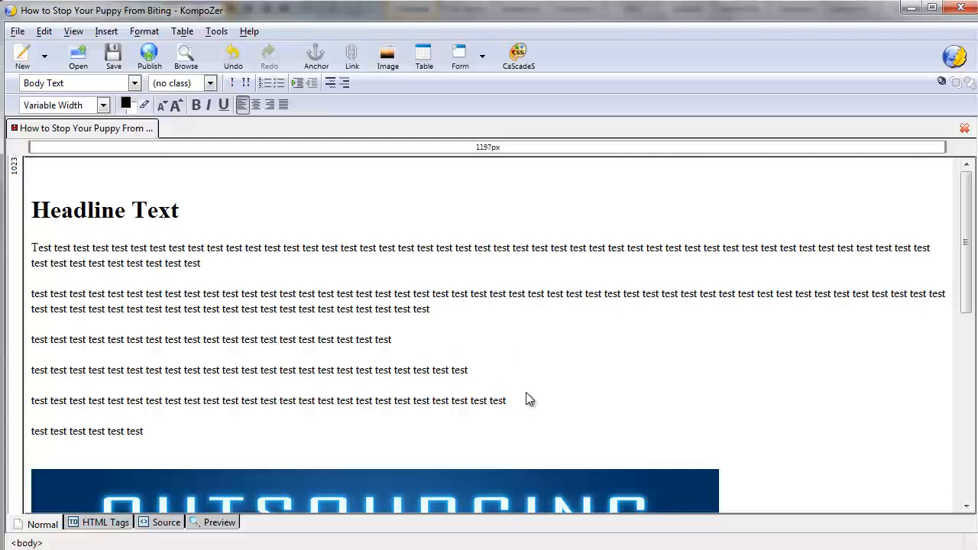
pyautogui.moveTo(525, 404)
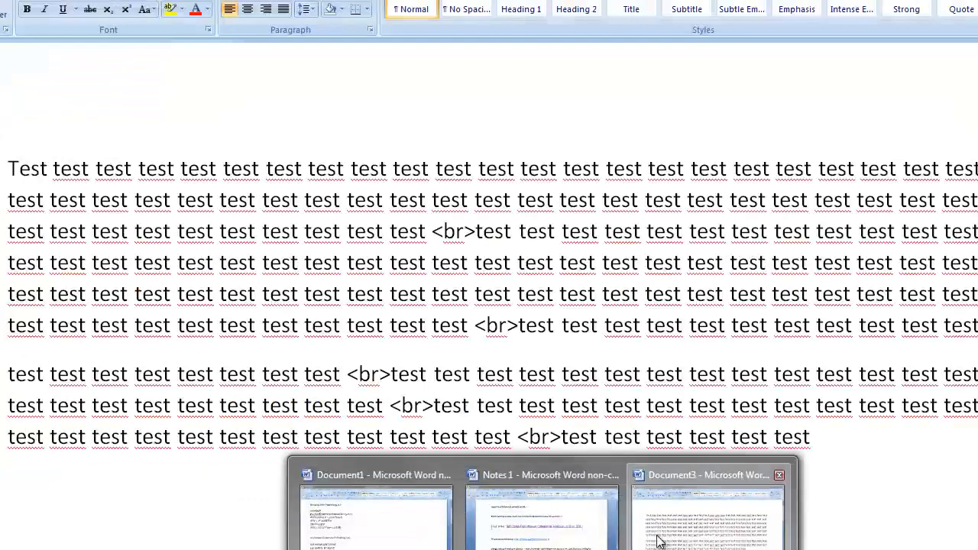
# - Create a new Word document holding only <br>, discarding the <br /> variant, and select it
pyautogui.press('ctrl+a')
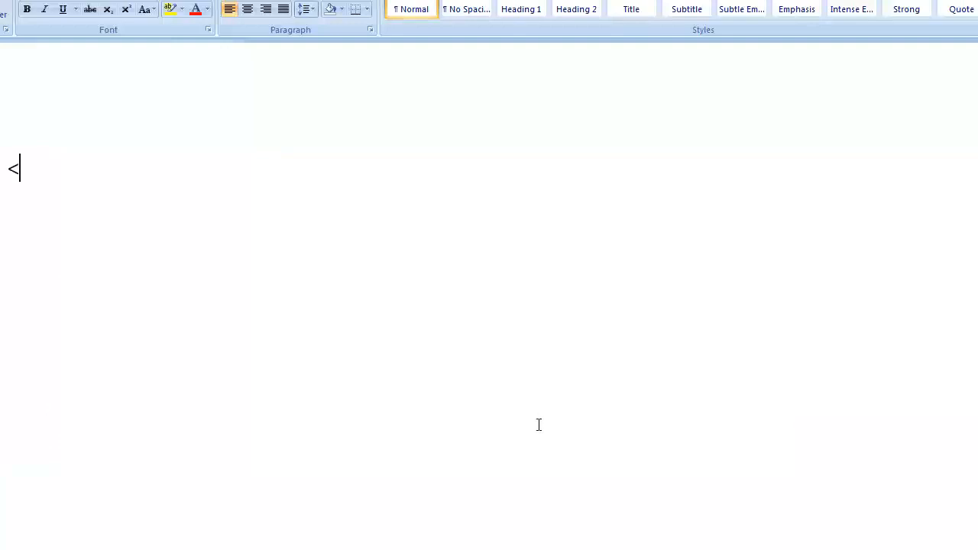
pyautogui.write('br>')
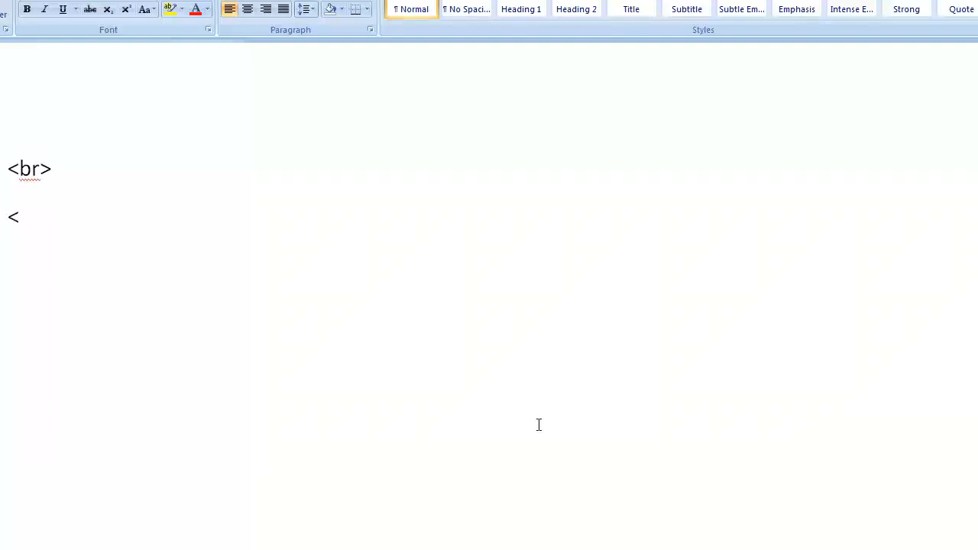
pyautogui.write('br />')
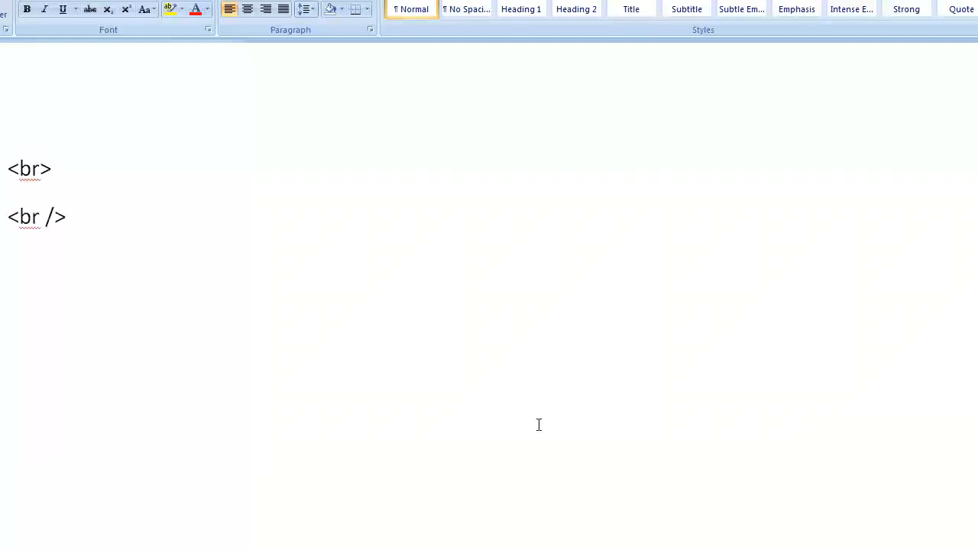
pyautogui.press('Backspace')
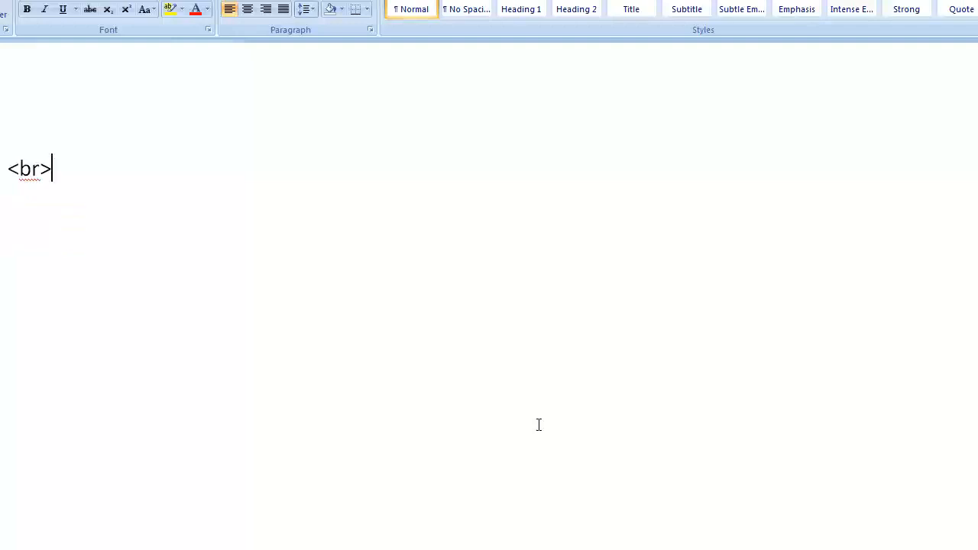
pyautogui.doubleClick(29, 168)
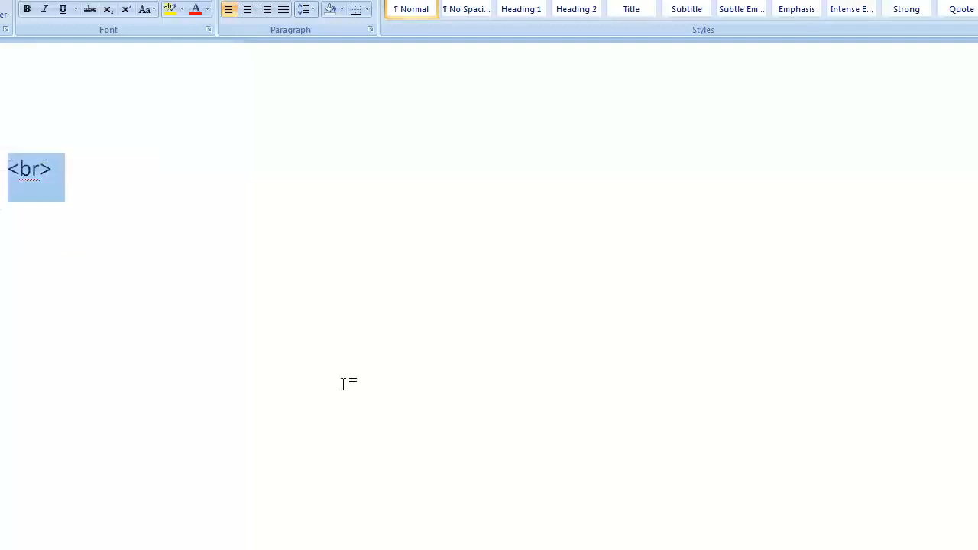